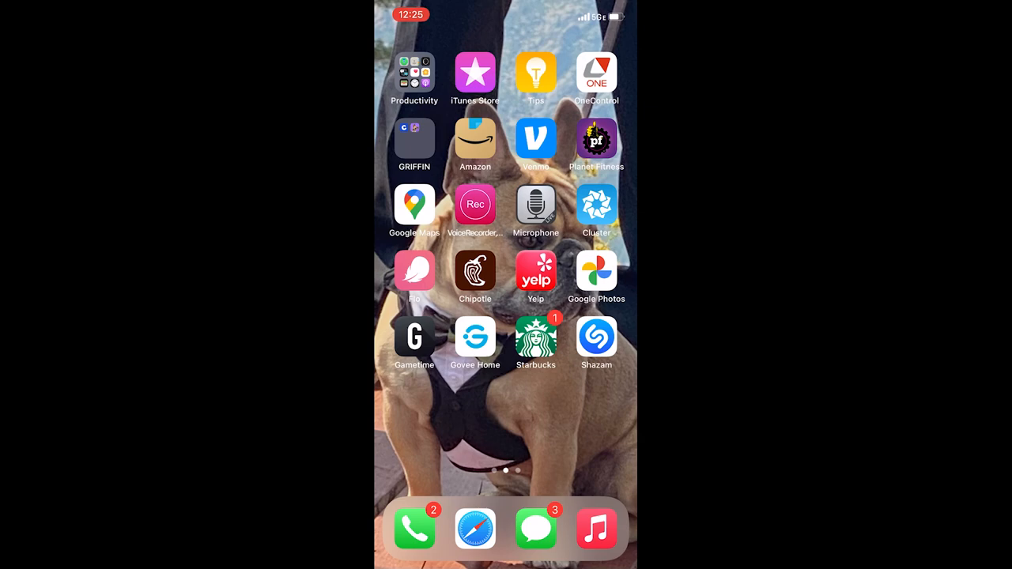
Launch OneControl from the home screen to reach its welcome screen
{"action": "left_click", "coordinate": [596, 73]}
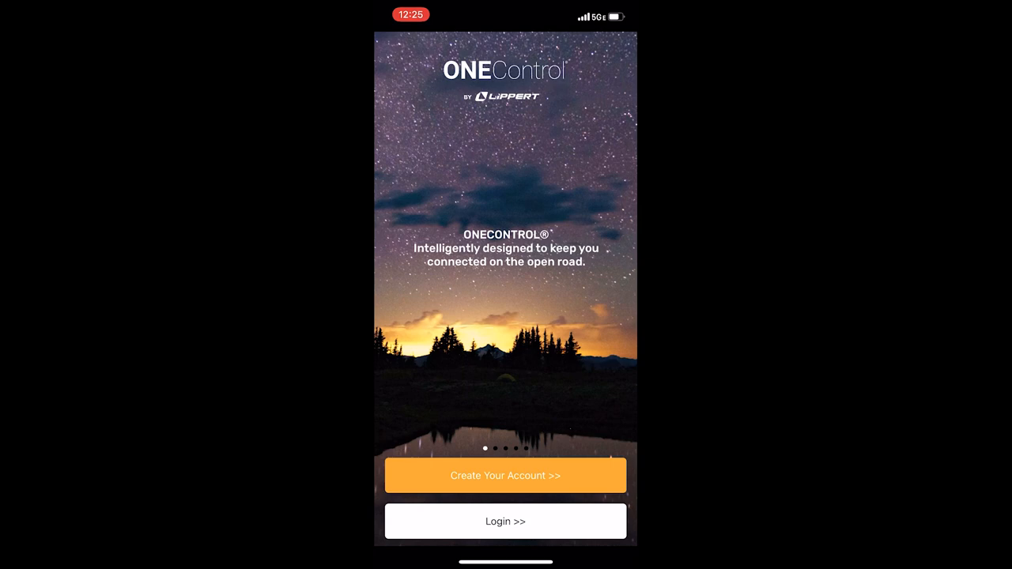
Log in to the existing account through the lippert.force.com sign-in page
{"action": "left_click", "coordinate": [506, 521]}
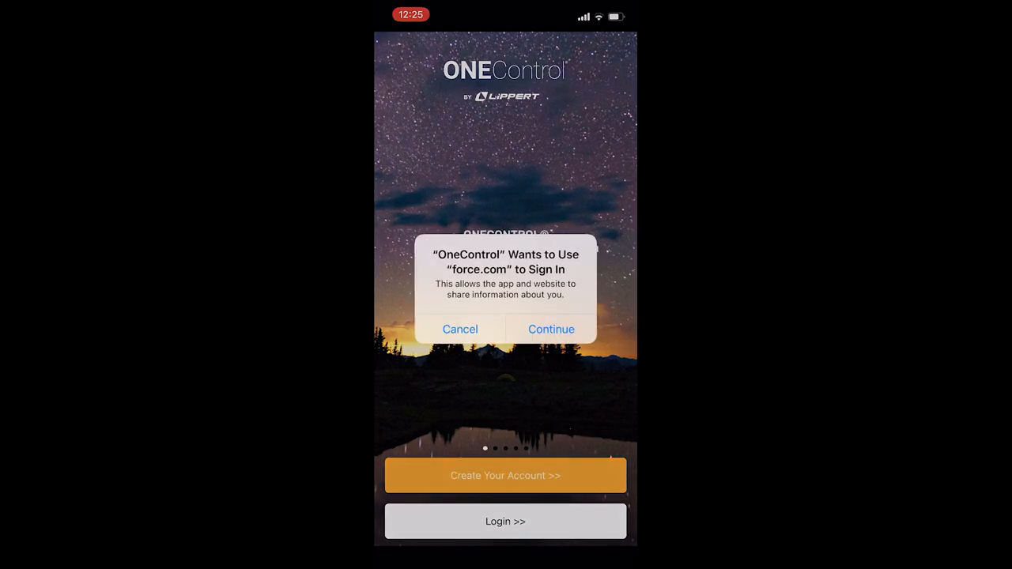
{"action": "left_click", "coordinate": [550, 329]}
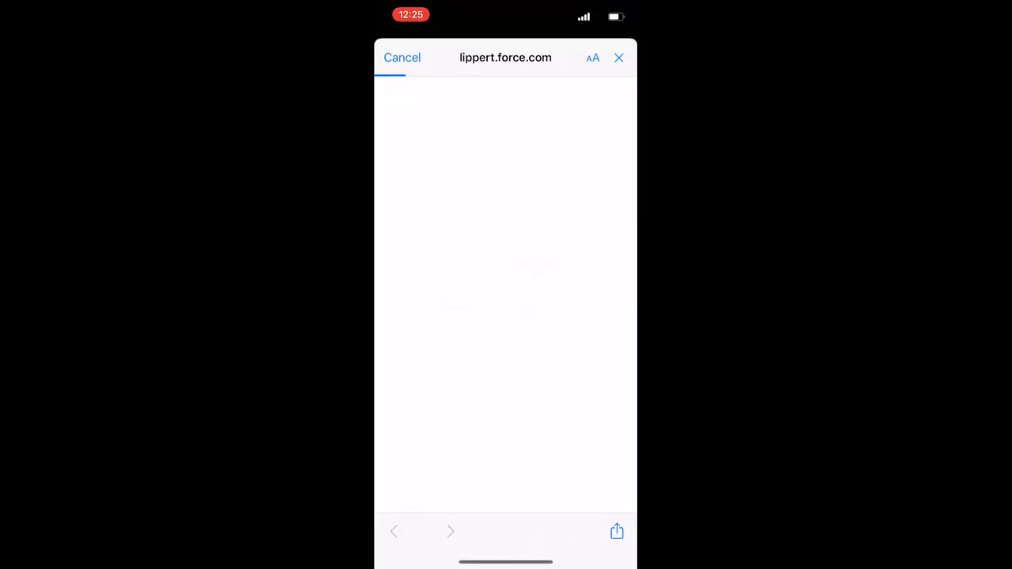
{"action": "left_click", "coordinate": [619, 57]}
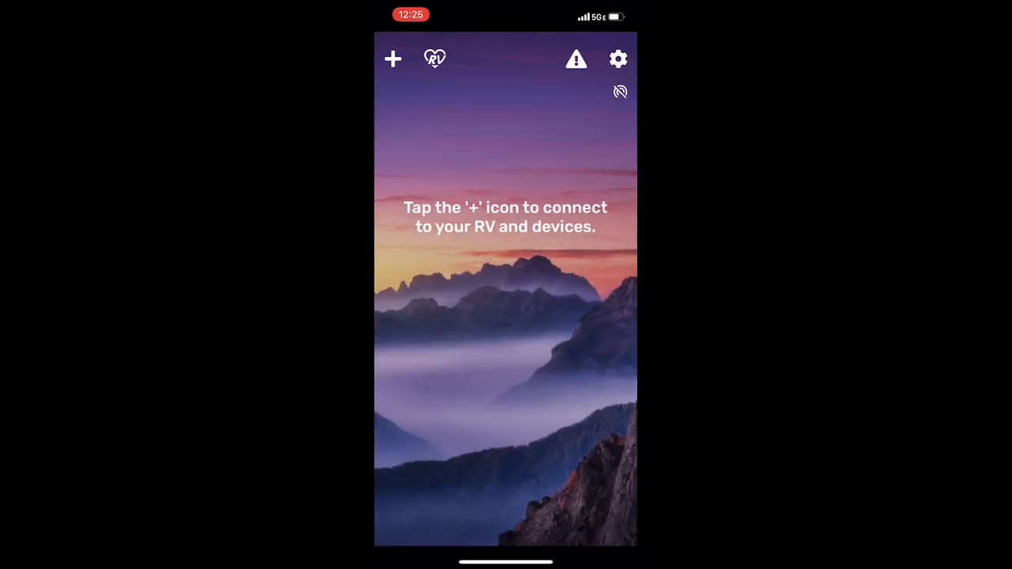
Add a Camera connection and attempt connecting with the gateway ID and password from the sticker
{"action": "left_click", "coordinate": [392, 59]}
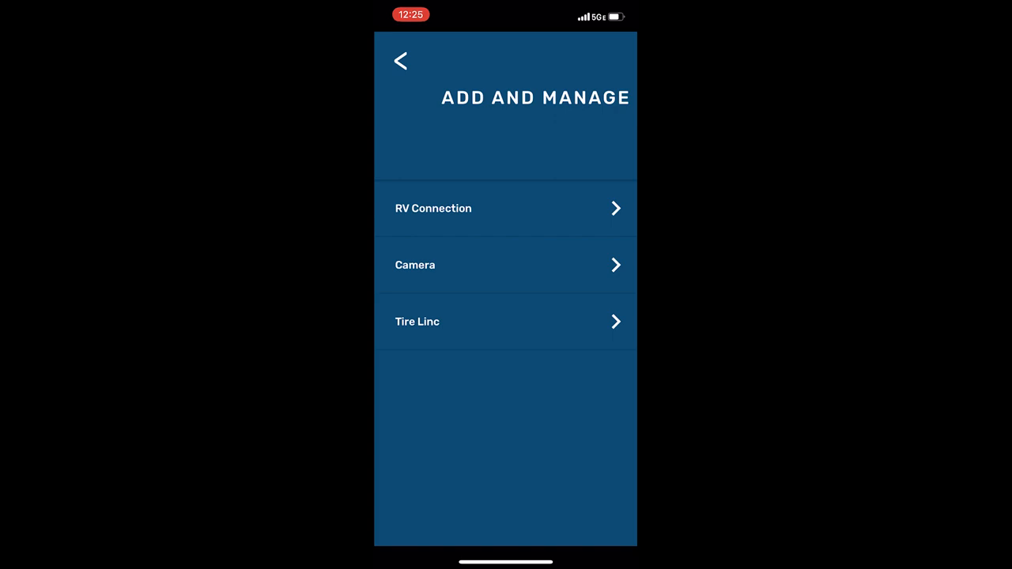
{"action": "left_click", "coordinate": [505, 208]}
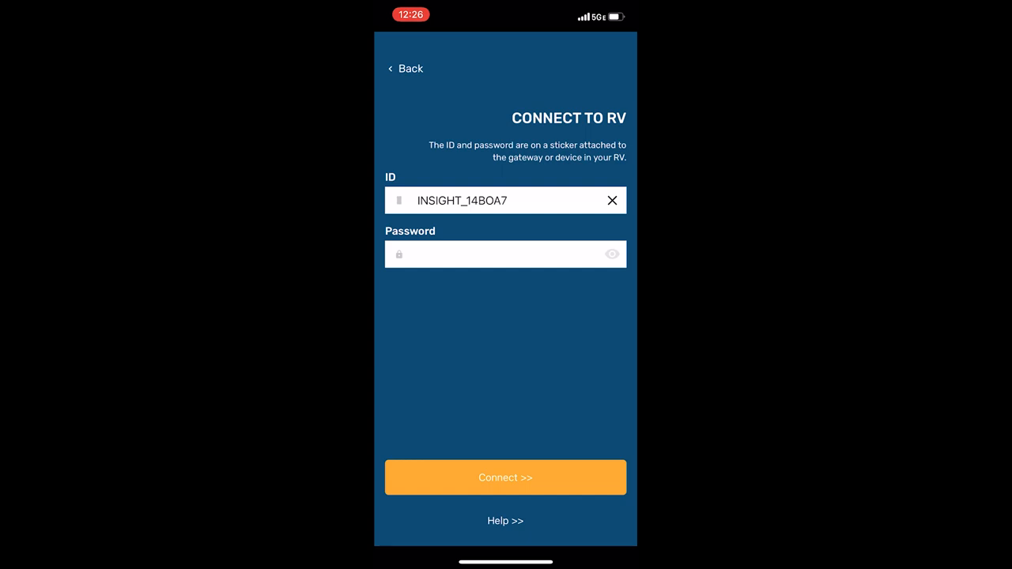
{"action": "left_click", "coordinate": [506, 478]}
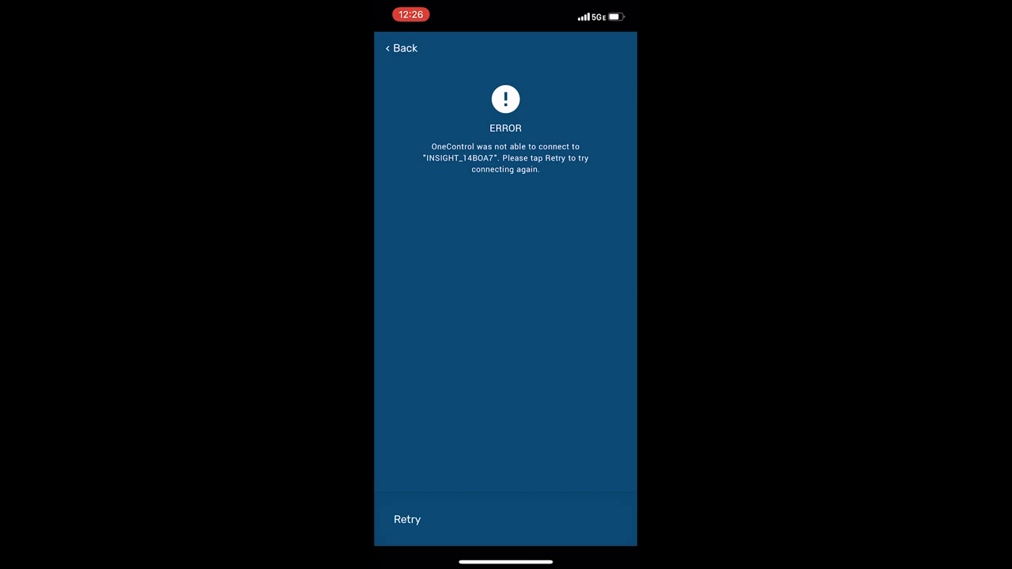
Retry the failed connection and dismiss the 'Unable to join the network' alert
{"action": "left_click", "coordinate": [406, 518]}
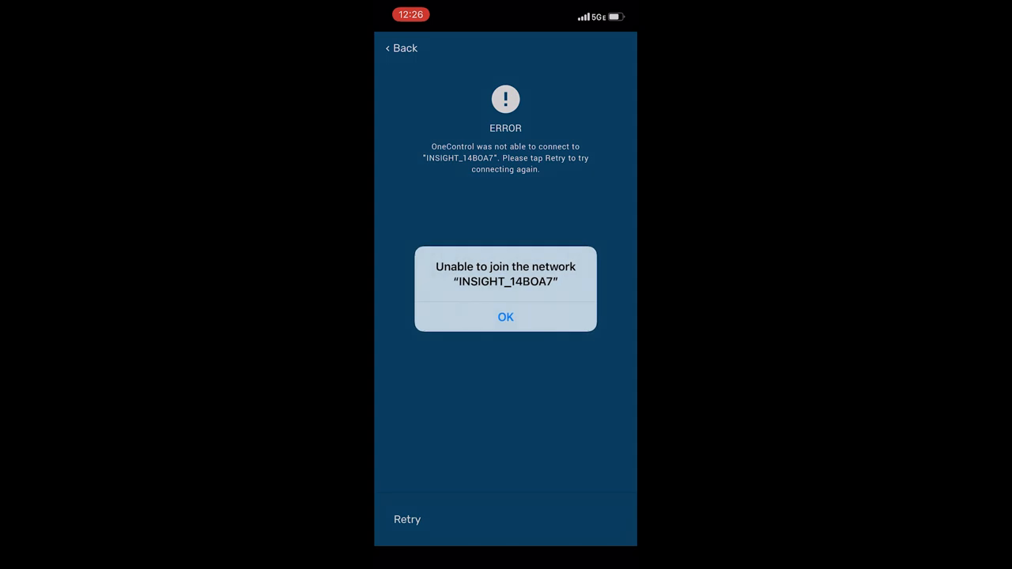
{"action": "left_click", "coordinate": [506, 316]}
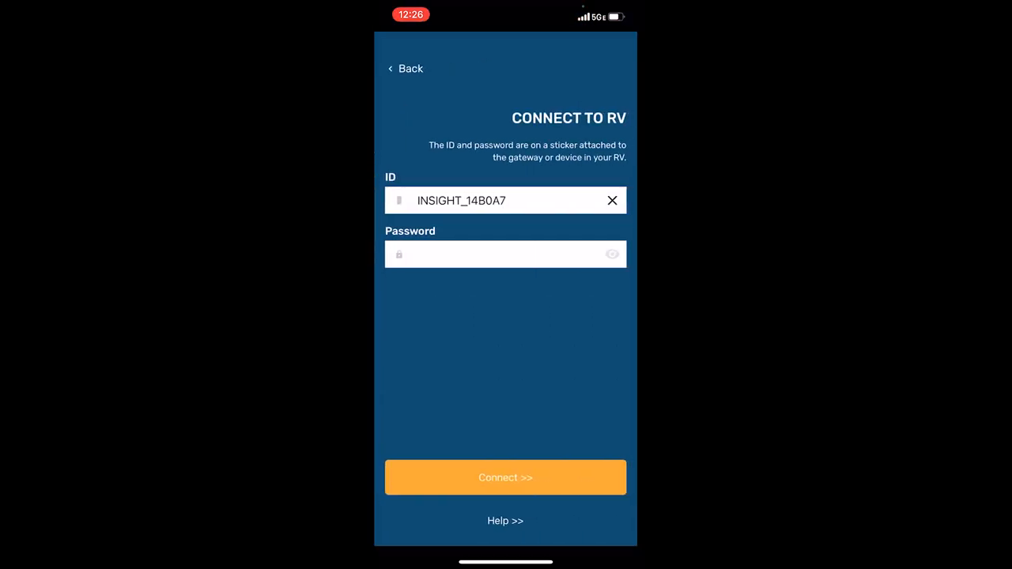
Connect with the corrected gateway ID and join the INSIGHT_14B0A7 Wi-Fi network
{"action": "left_click", "coordinate": [506, 477]}
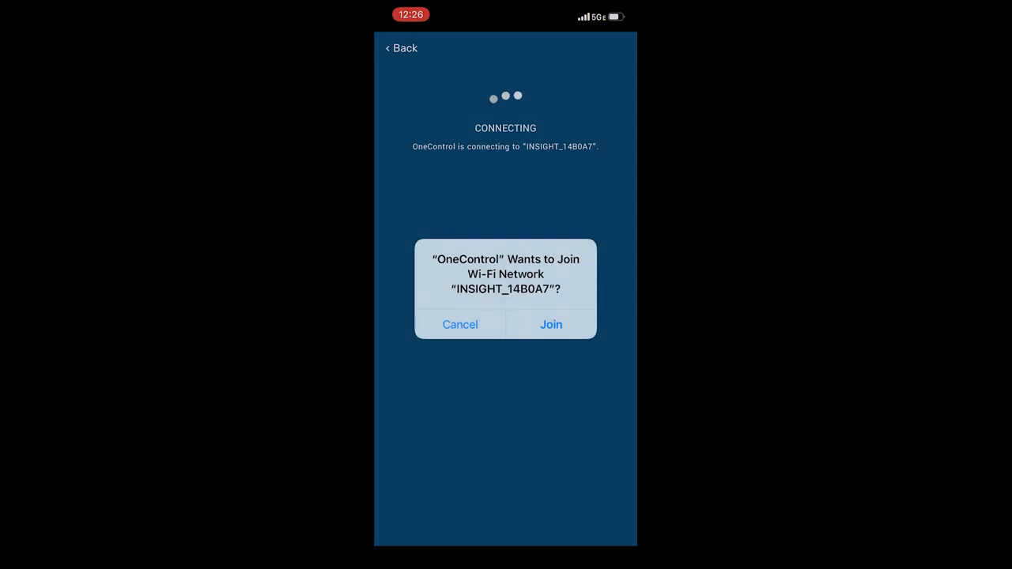
{"action": "left_click", "coordinate": [550, 324]}
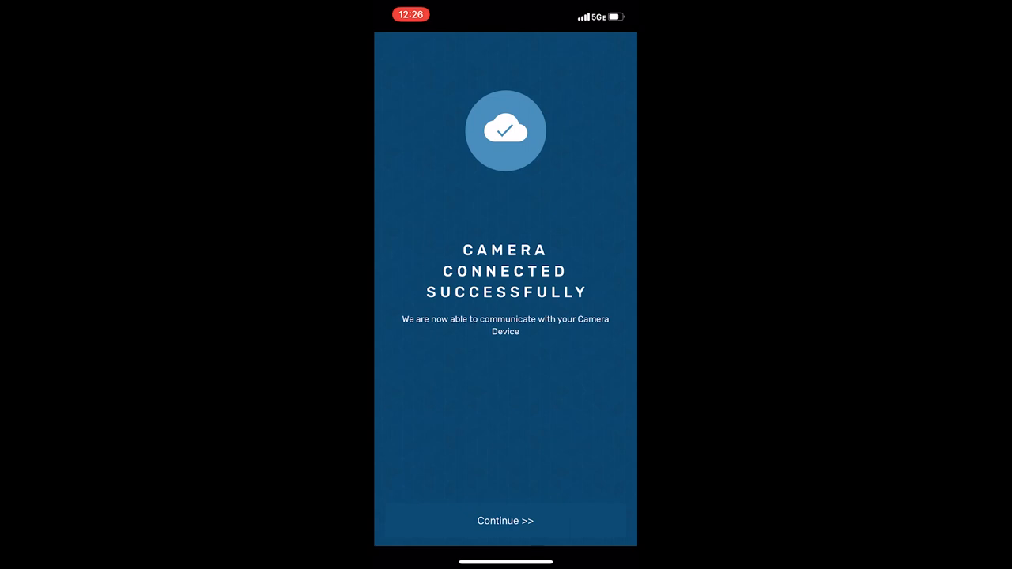
{"action": "left_click", "coordinate": [506, 520]}
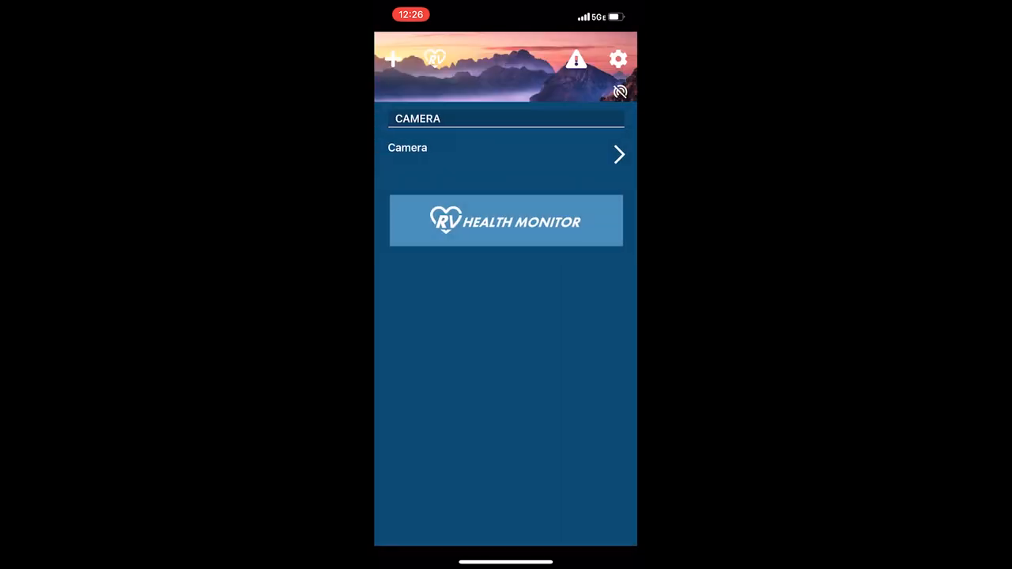
View the Camera's live trailer feed, skipping the Update Password prompt
{"action": "left_click", "coordinate": [505, 155]}
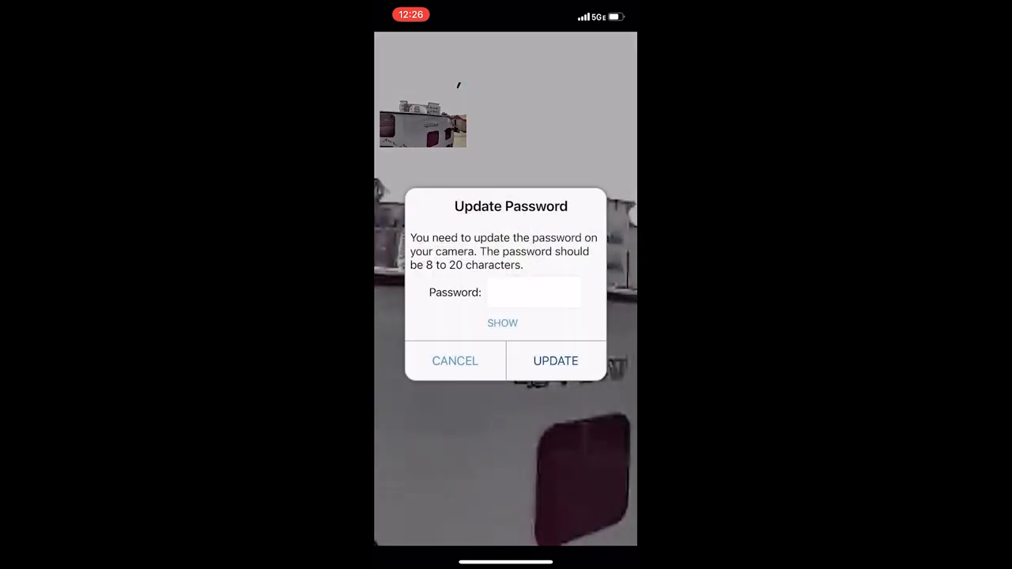
{"action": "left_click", "coordinate": [456, 360]}
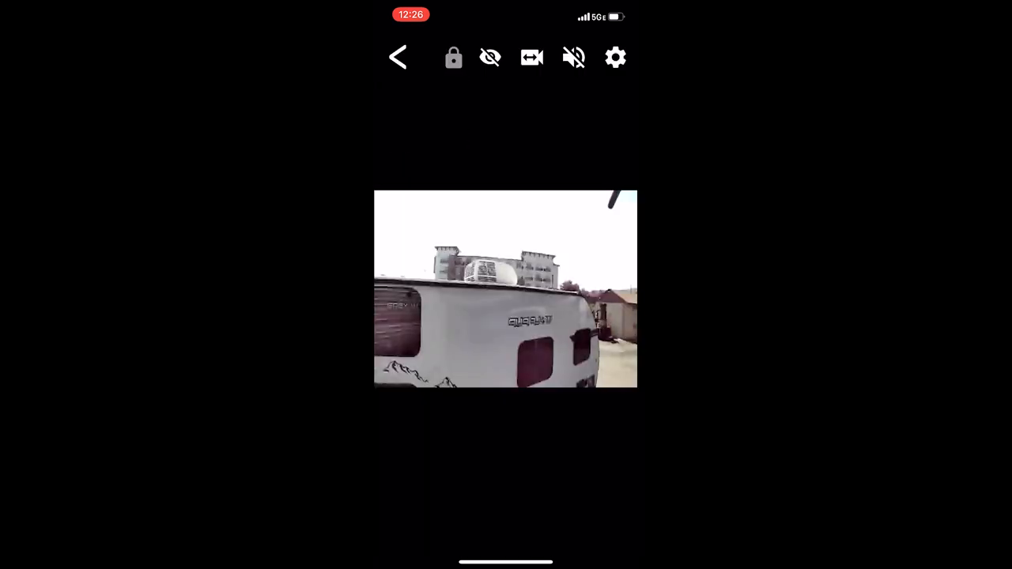